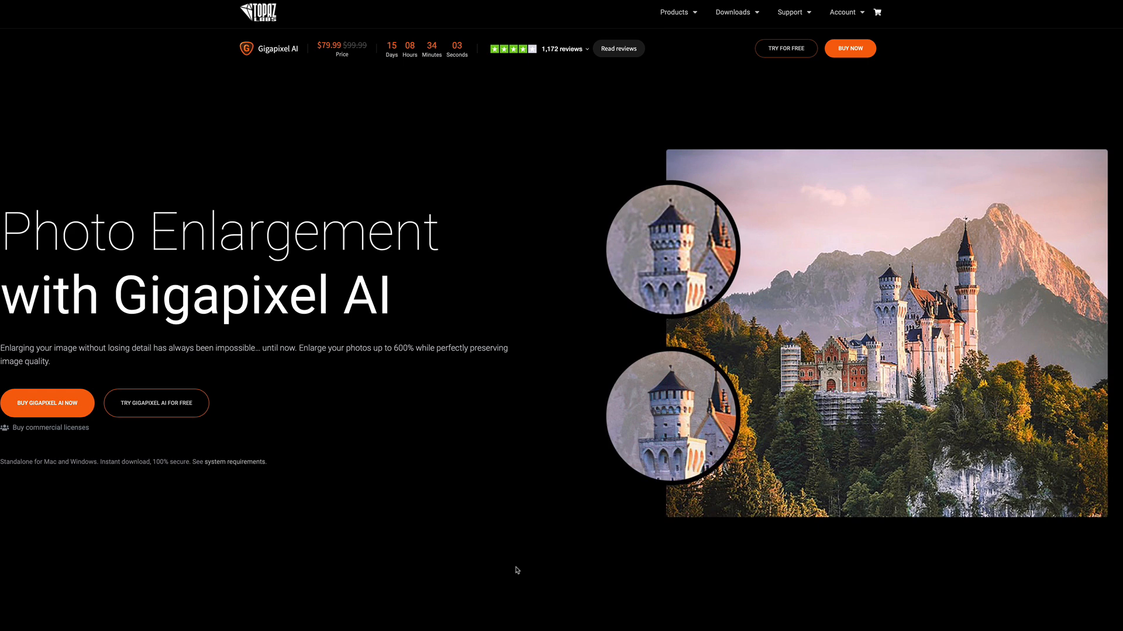
mouse_move(424, 562)
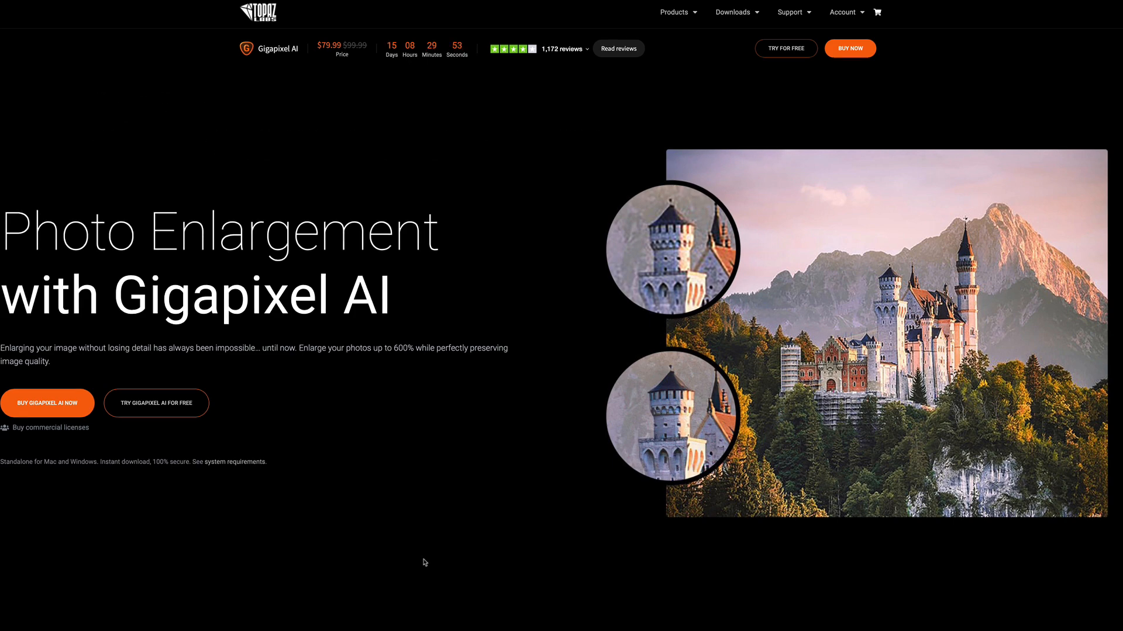
Scroll the Gigapixel AI page down to the purchase section with the Utility Bundle offer
scroll(down, 3)
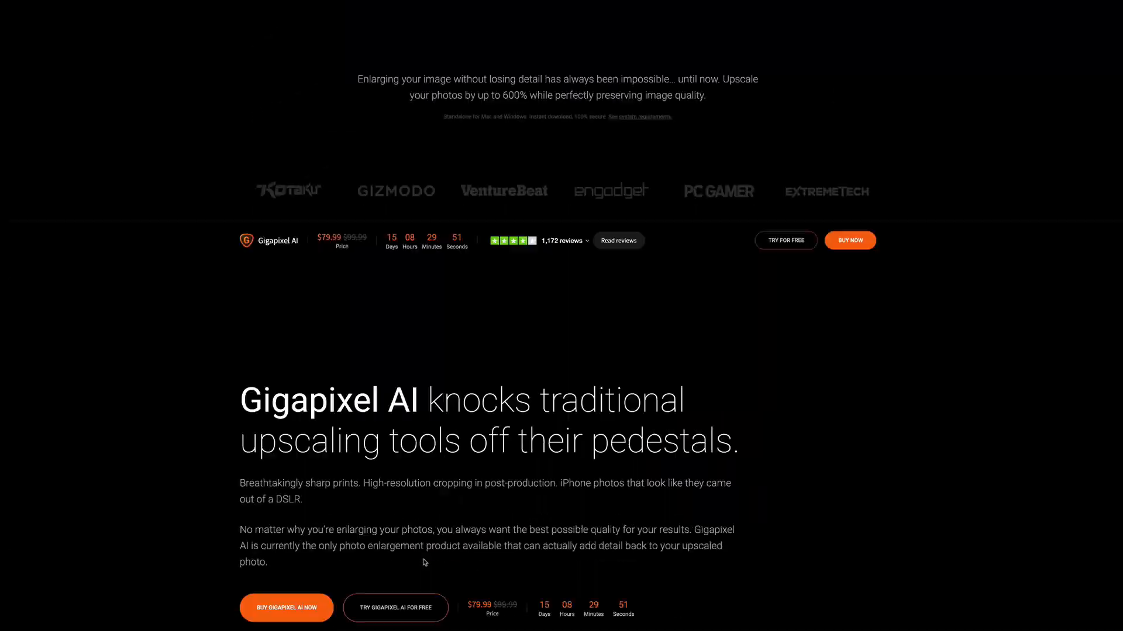
scroll(down, 3)
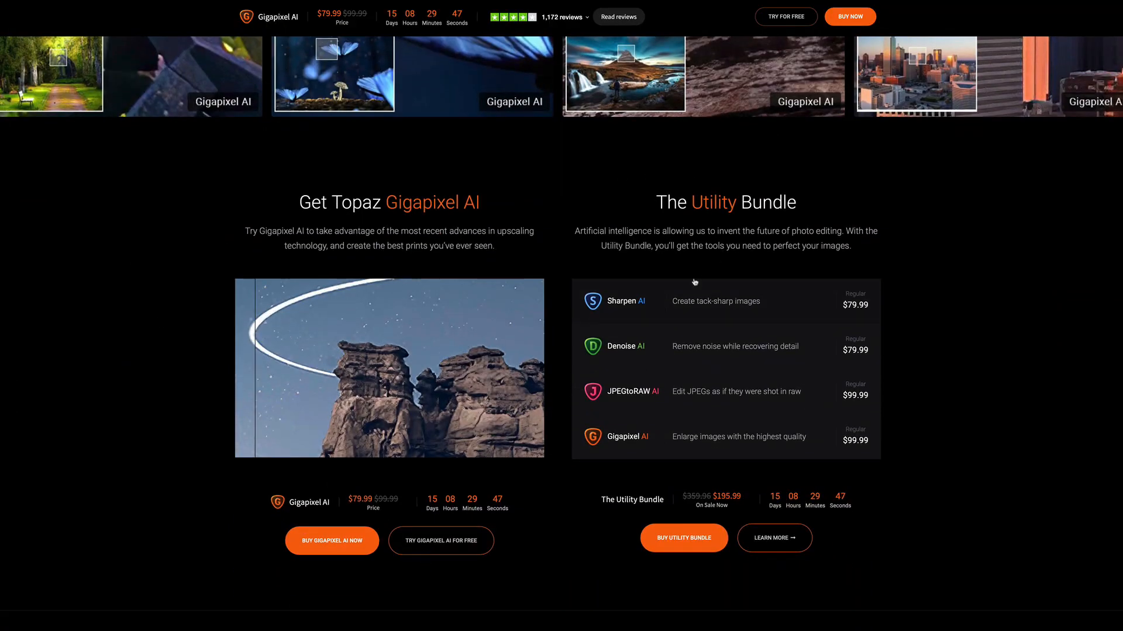
mouse_move(612, 311)
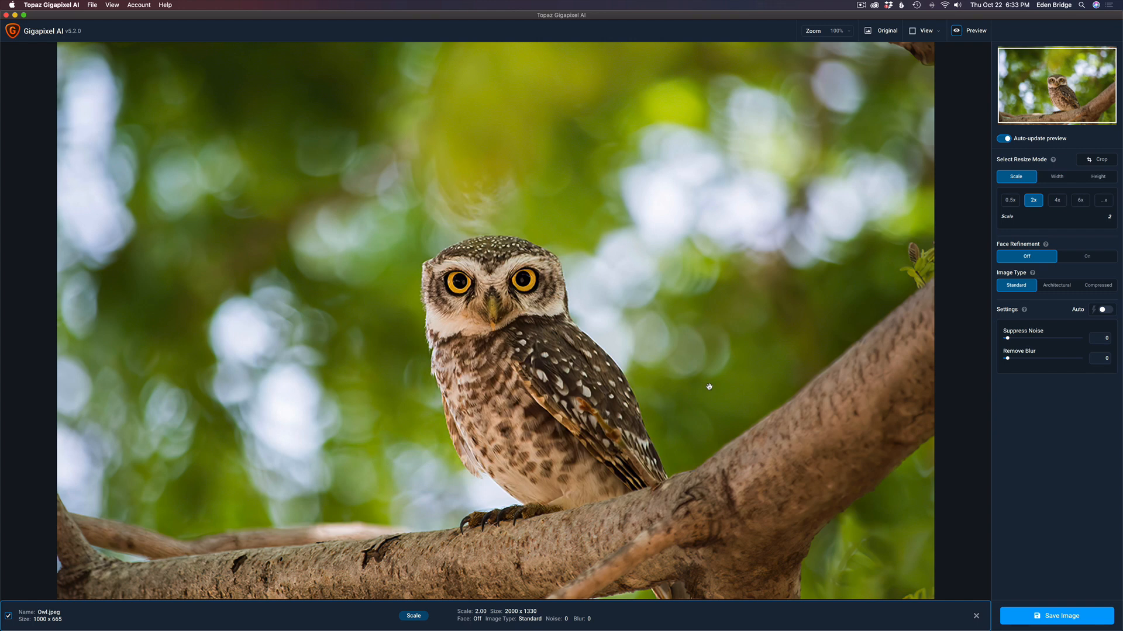
mouse_move(984, 286)
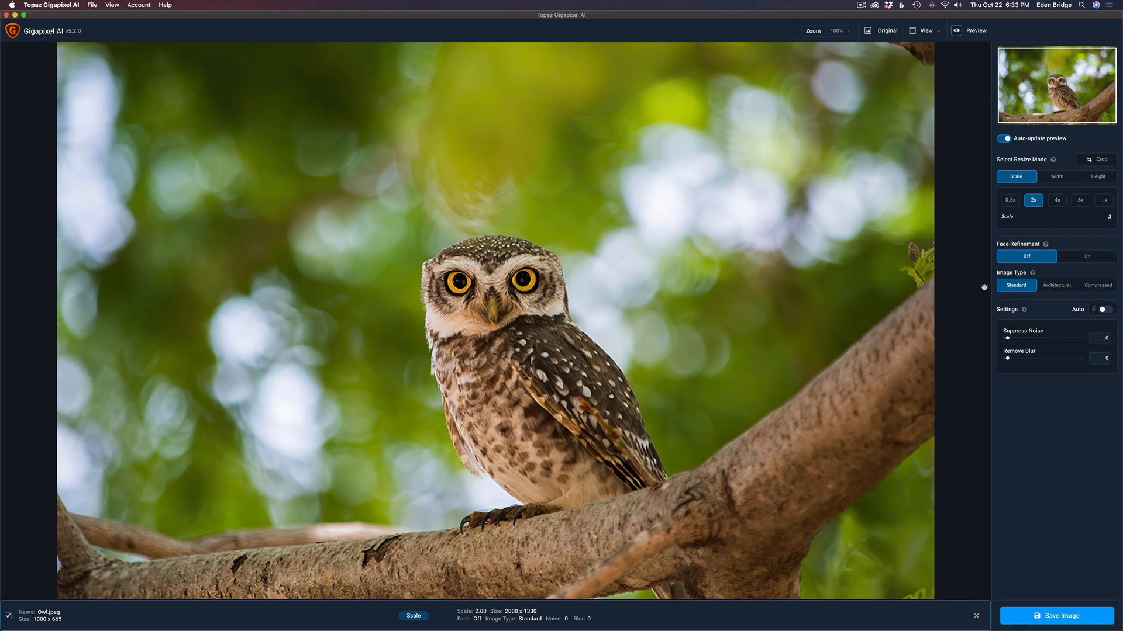
click(1095, 159)
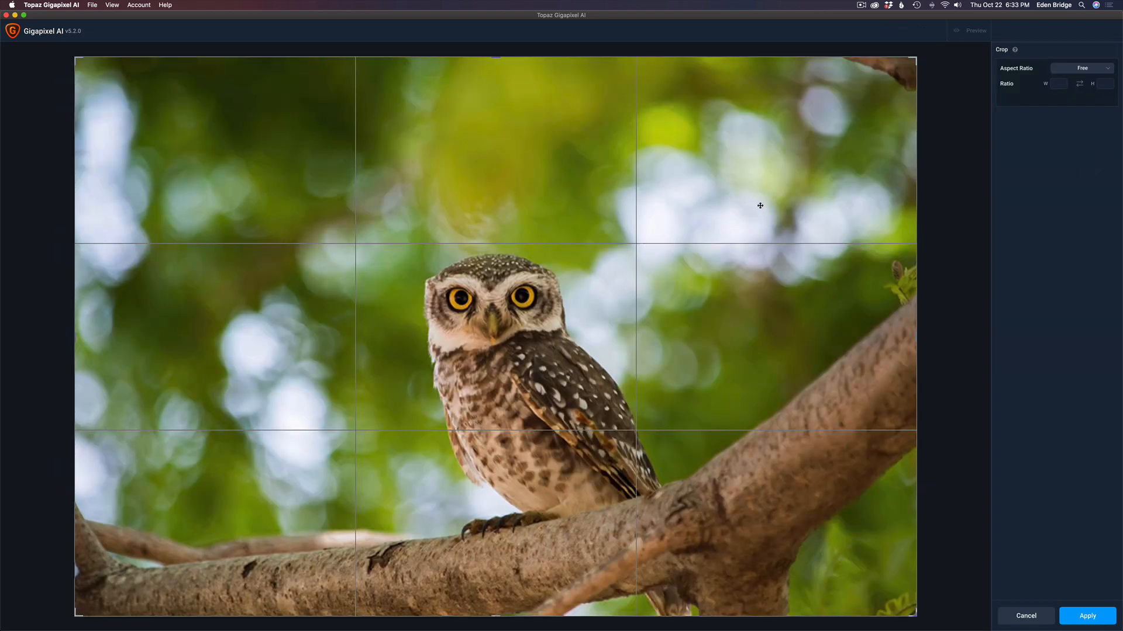
click(1087, 616)
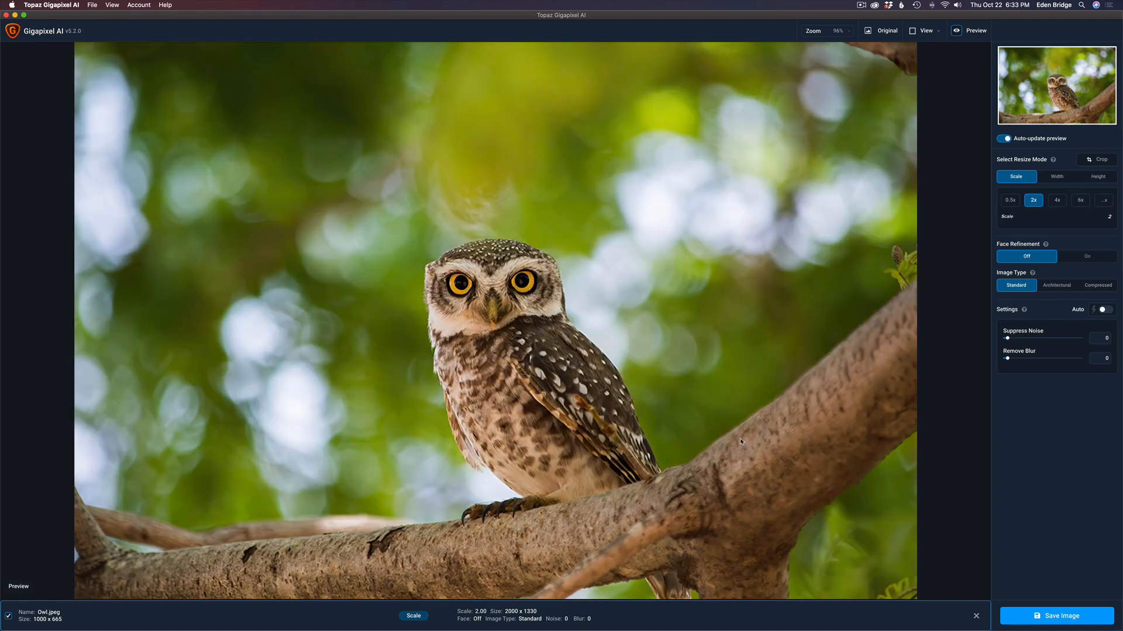
mouse_move(1110, 293)
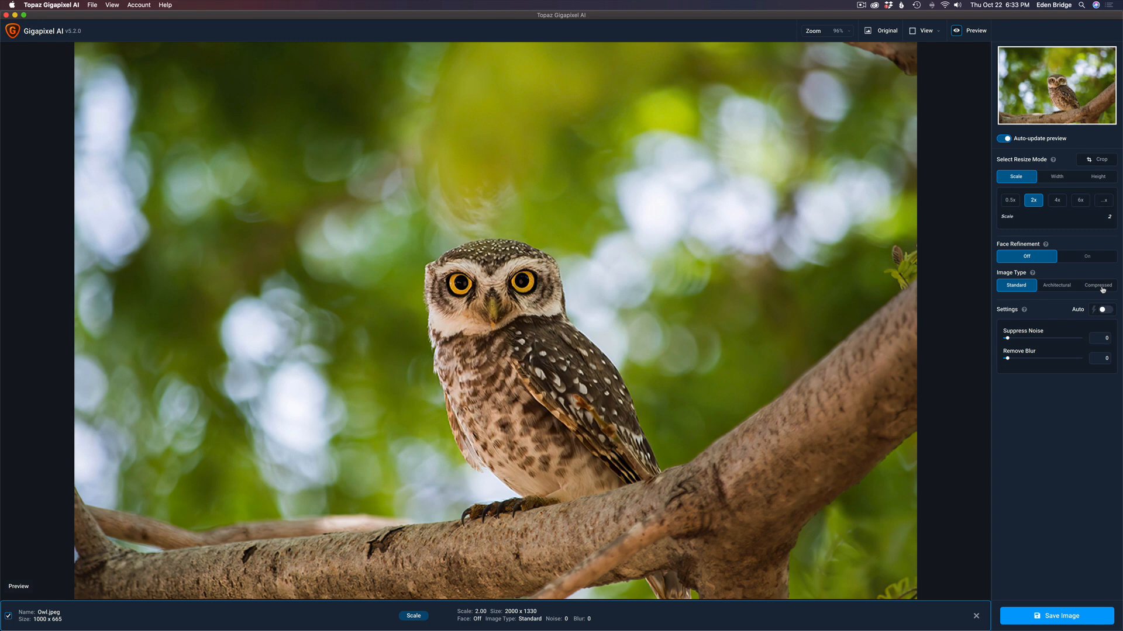
mouse_move(739, 259)
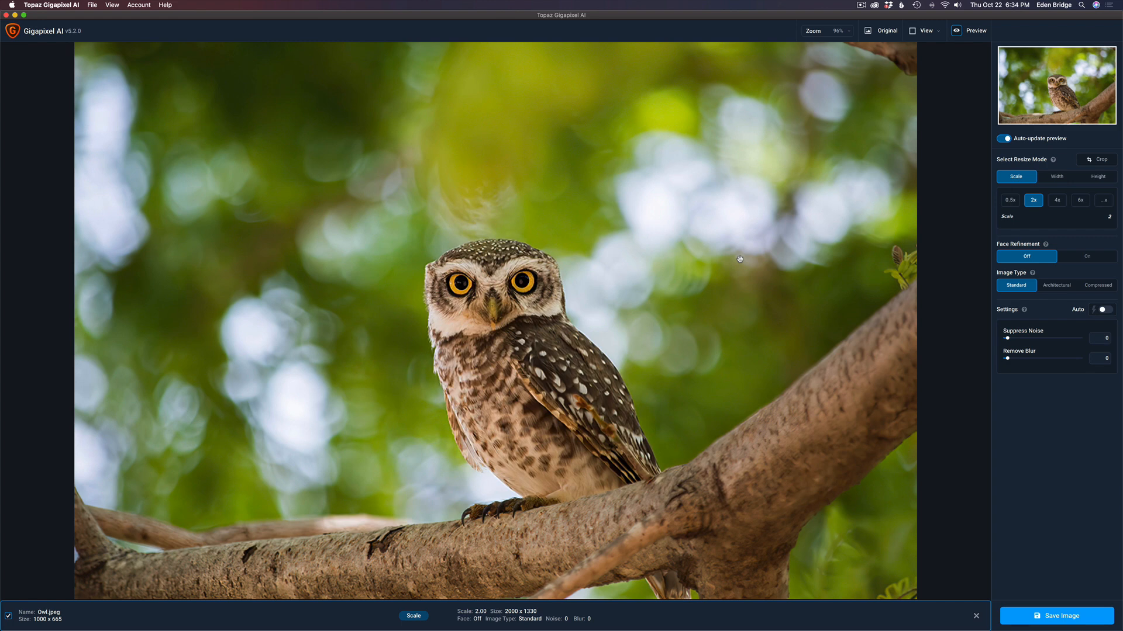
click(1094, 159)
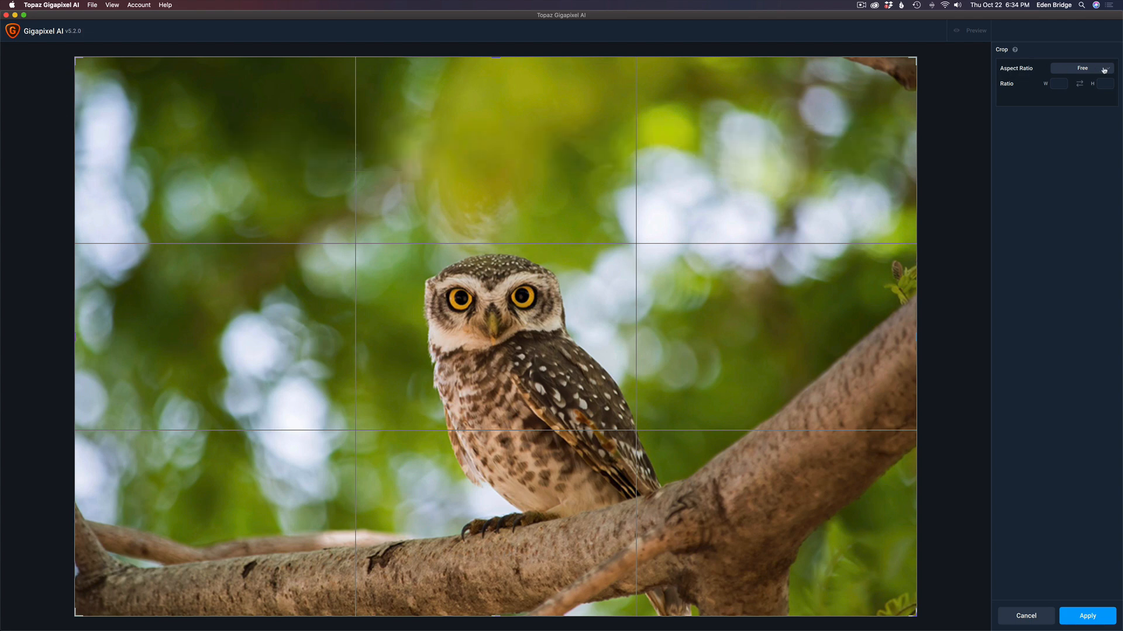
Try the 1:1 and then 4:5 crop aspect ratios, reopening the Aspect Ratio list afterwards
click(1081, 67)
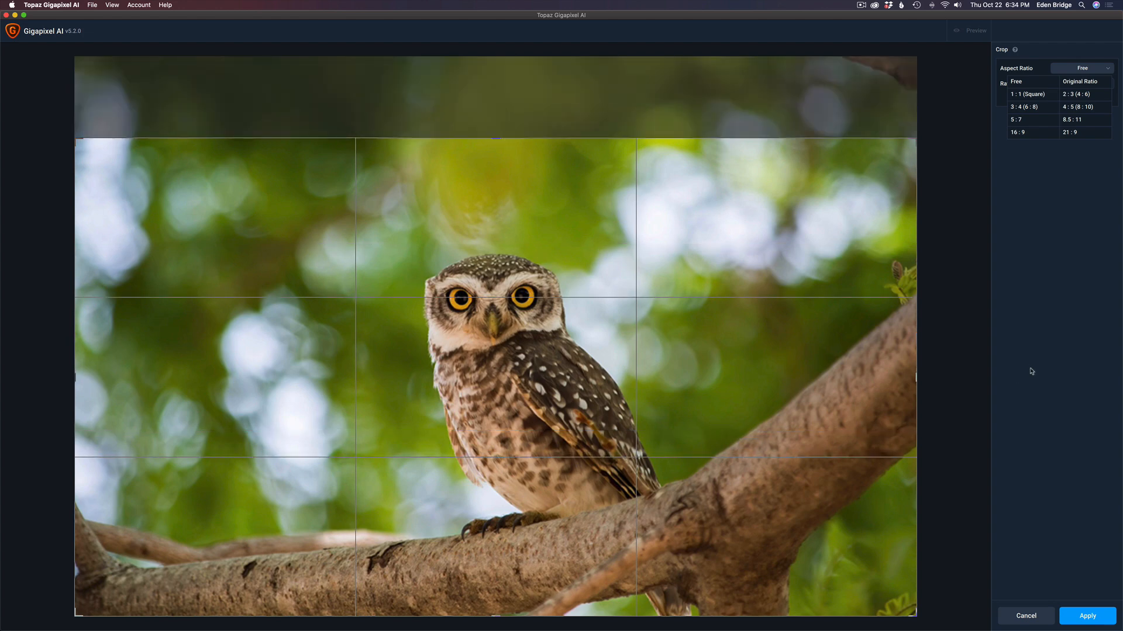
click(1014, 80)
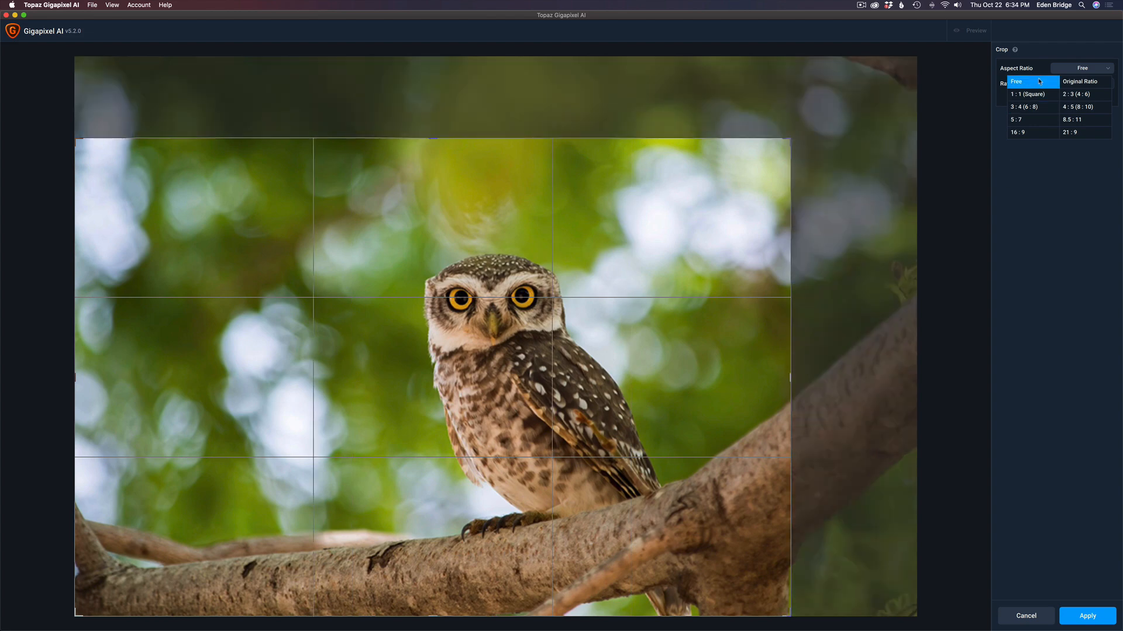
click(1027, 94)
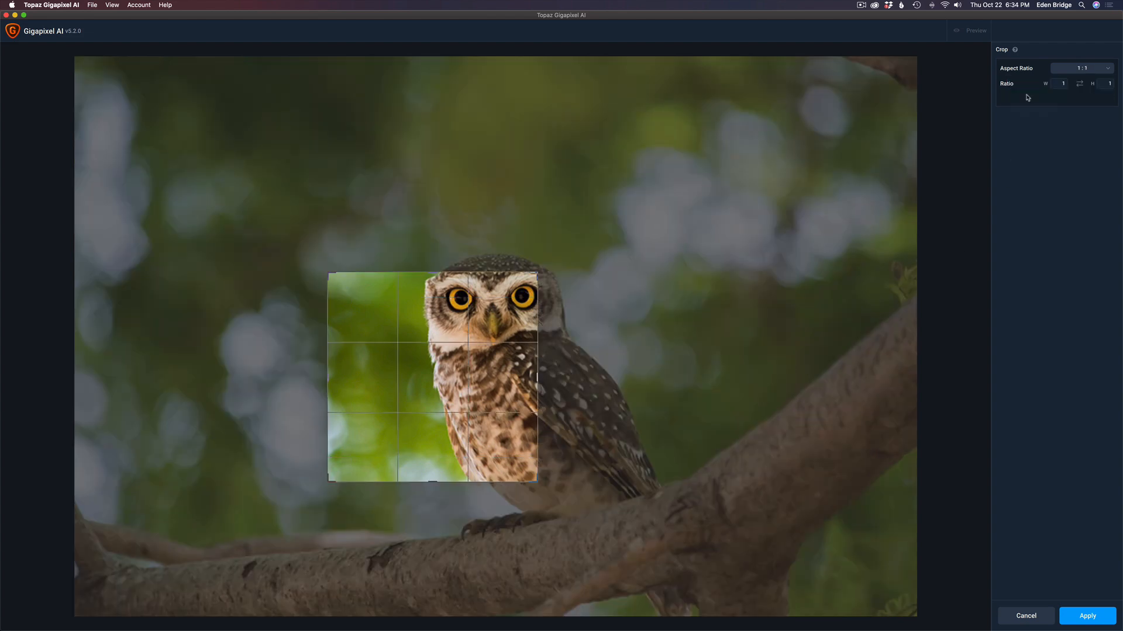
click(1082, 68)
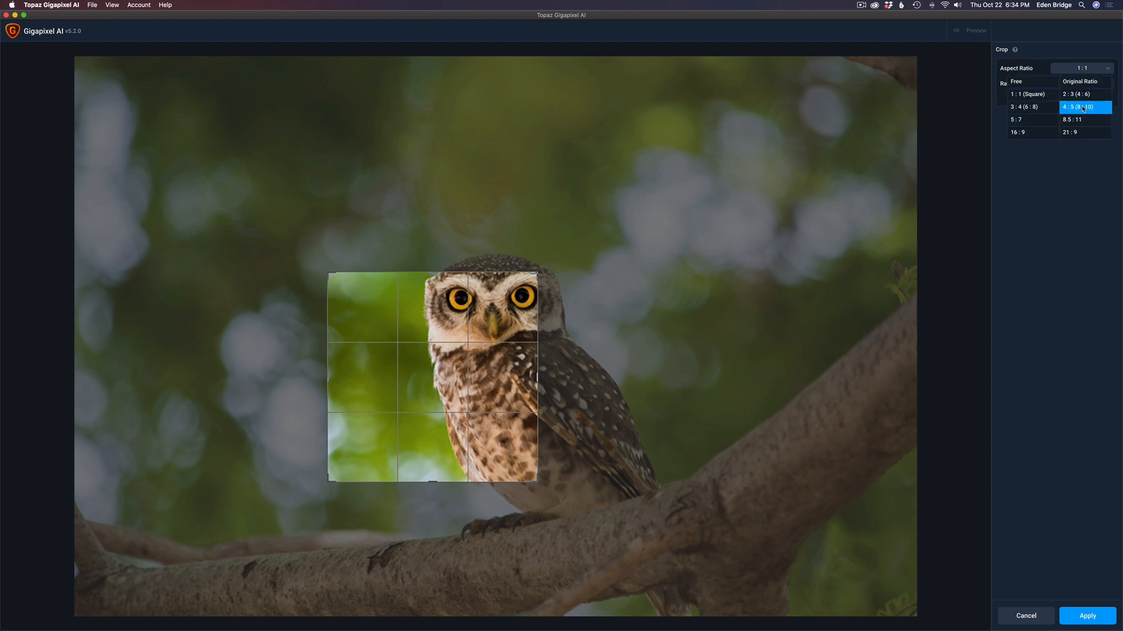
click(1085, 107)
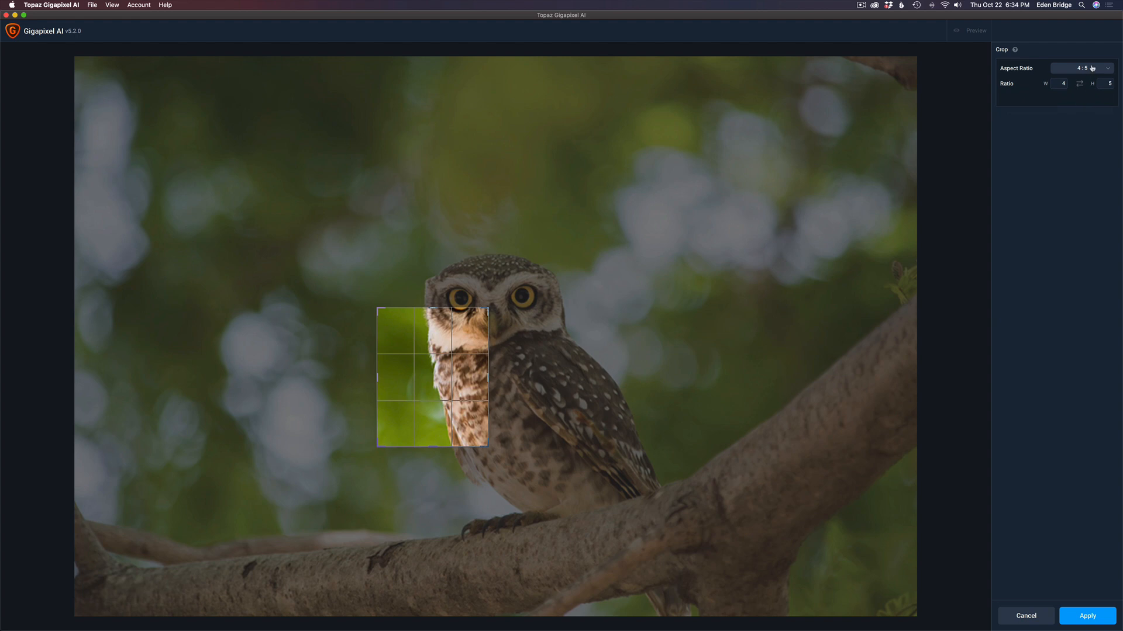
click(1081, 68)
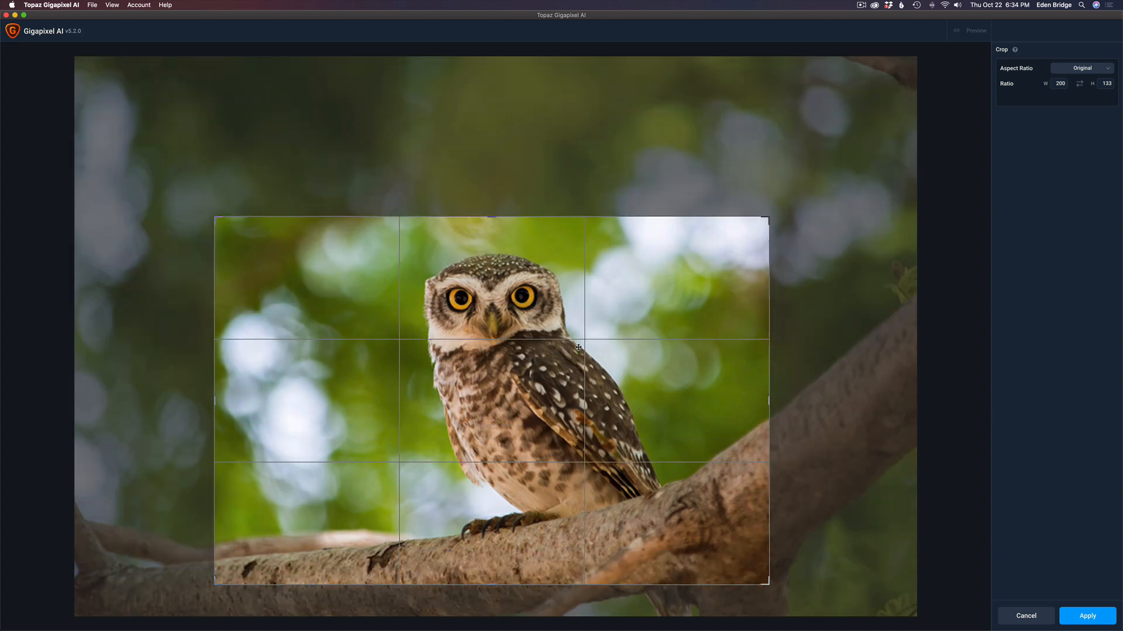
click(1087, 615)
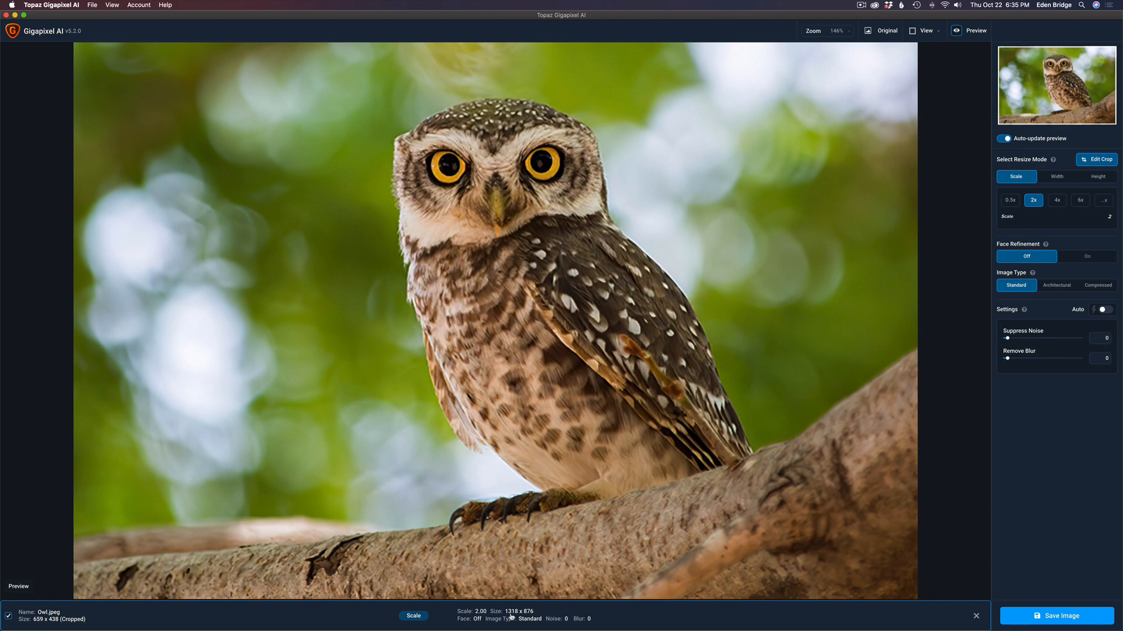
mouse_move(549, 613)
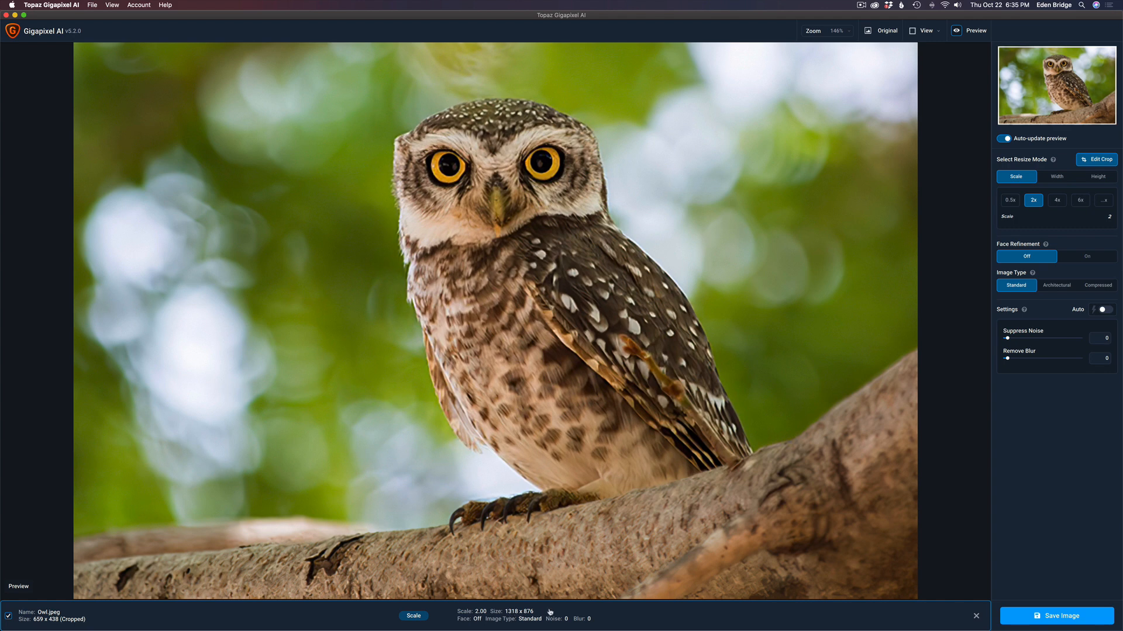
mouse_move(1072, 194)
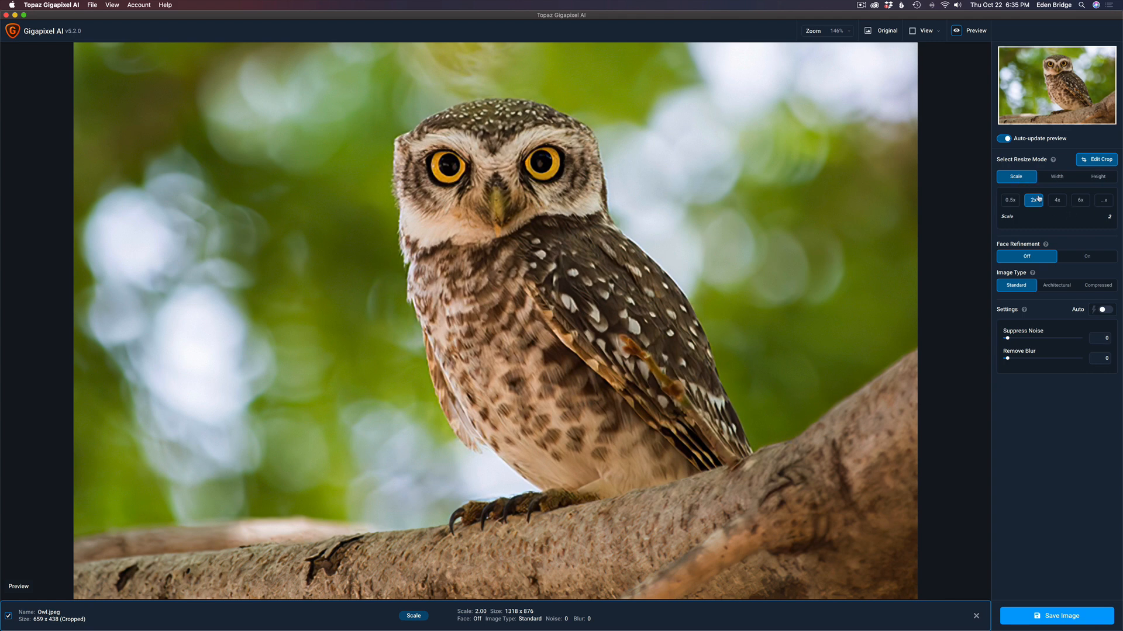
mouse_move(1056, 200)
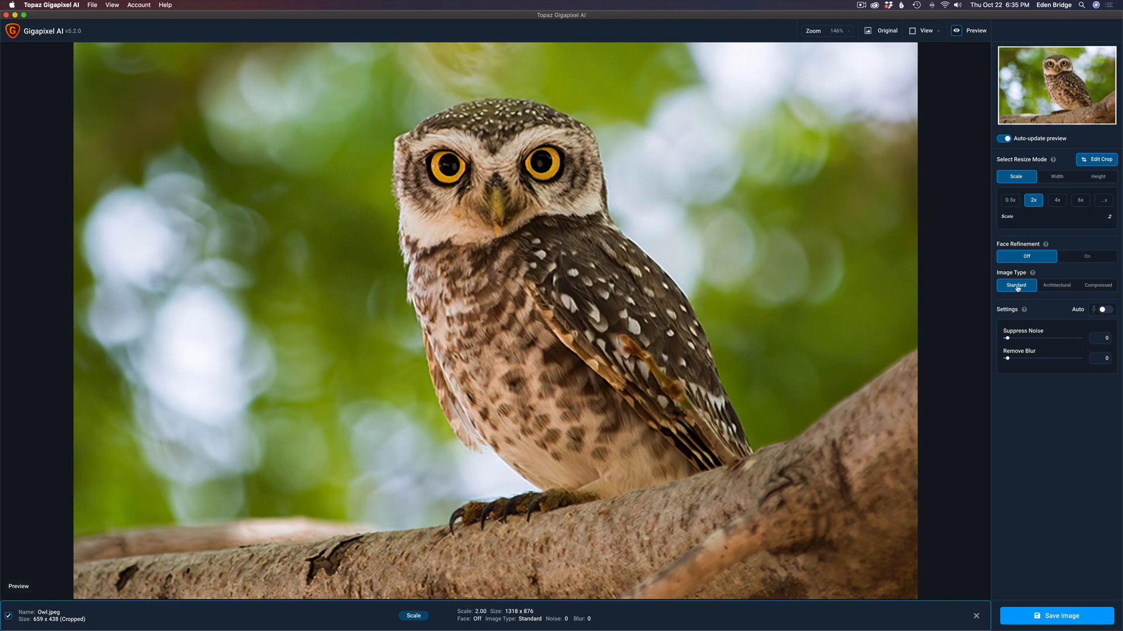
mouse_move(1058, 287)
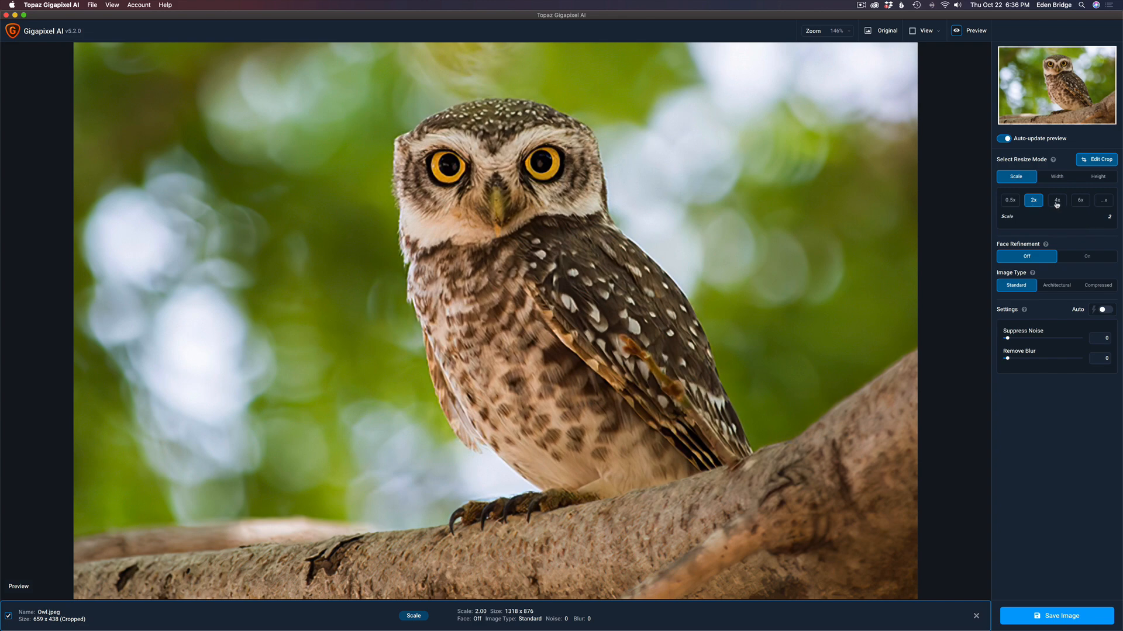
Upscale the cropped owl to 4x (2636 x 1752) and open the View dropdown
click(1056, 200)
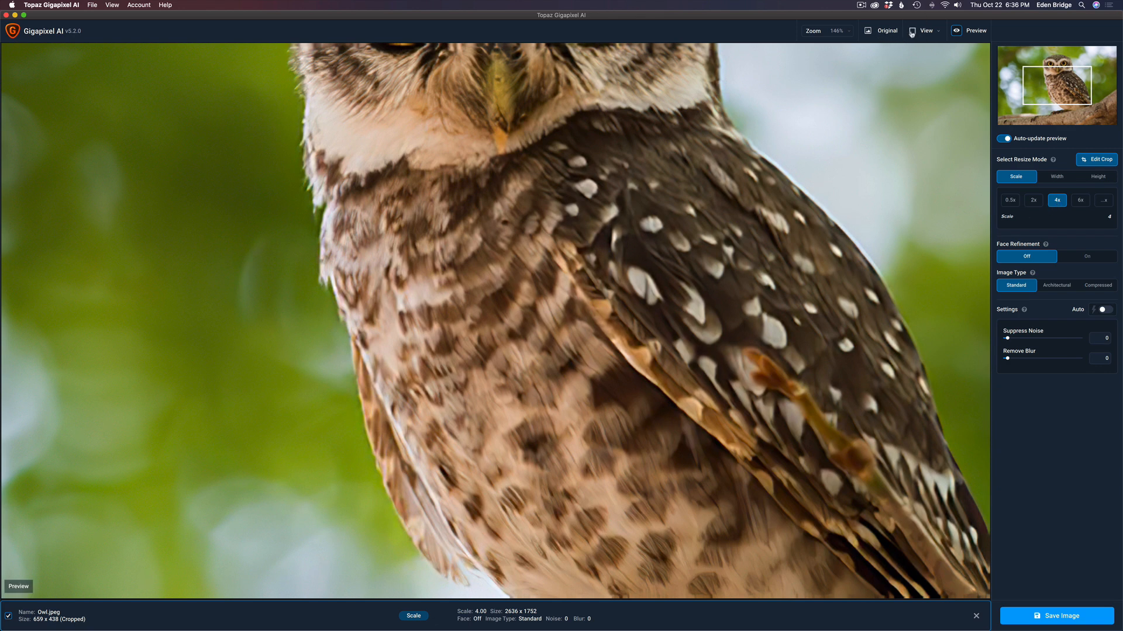
click(925, 31)
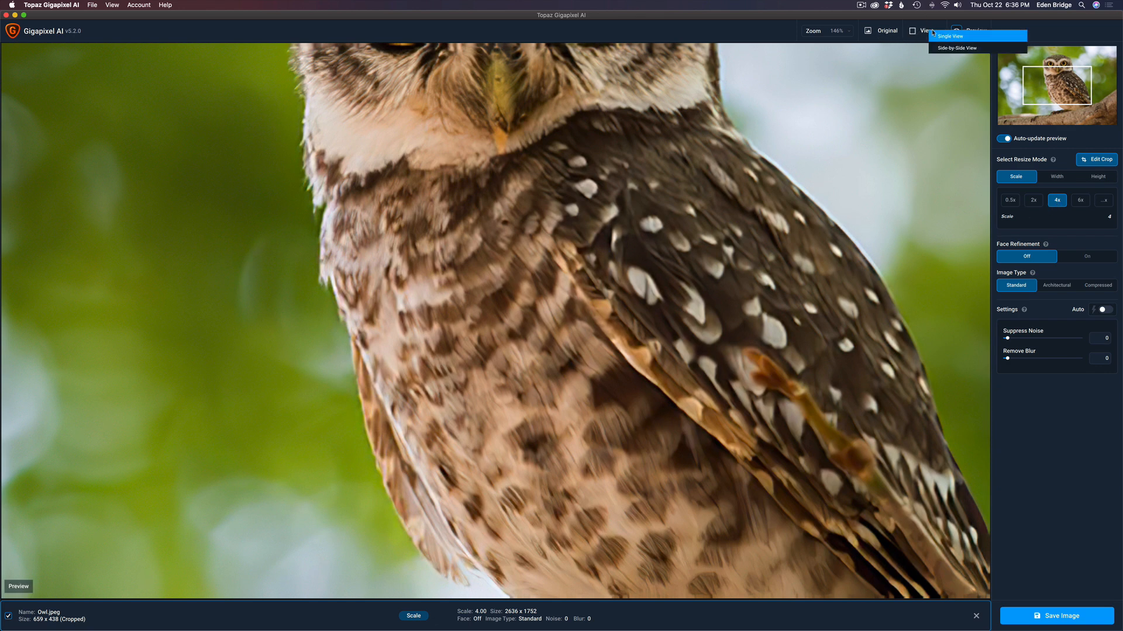
Switch the preview to Side-by-Side View comparing the original and 4x owl
click(956, 48)
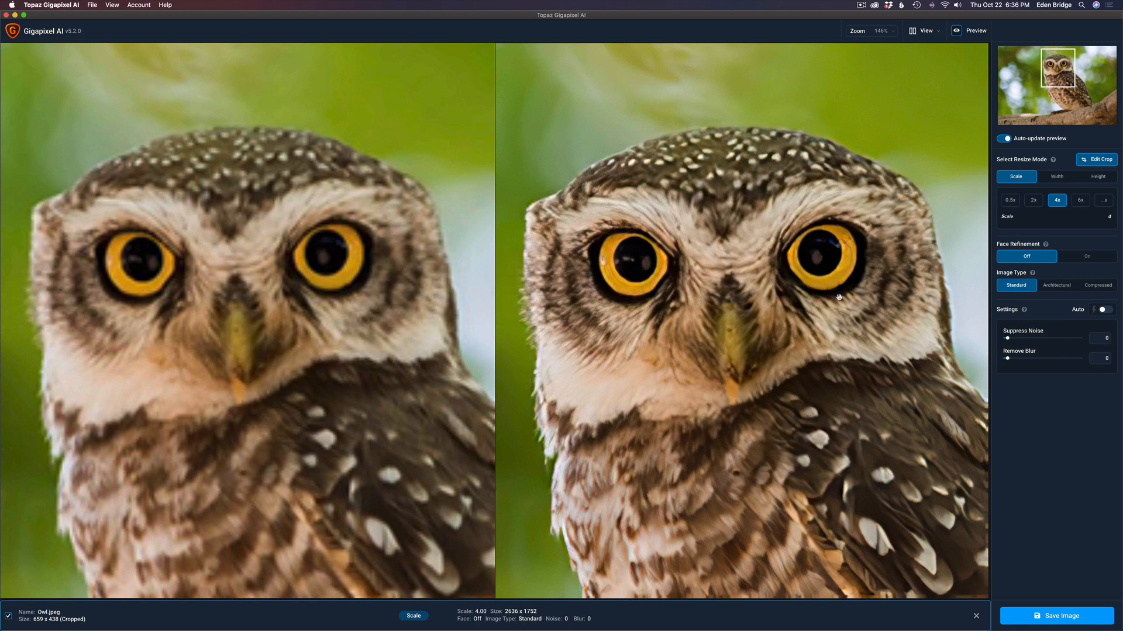
mouse_move(826, 296)
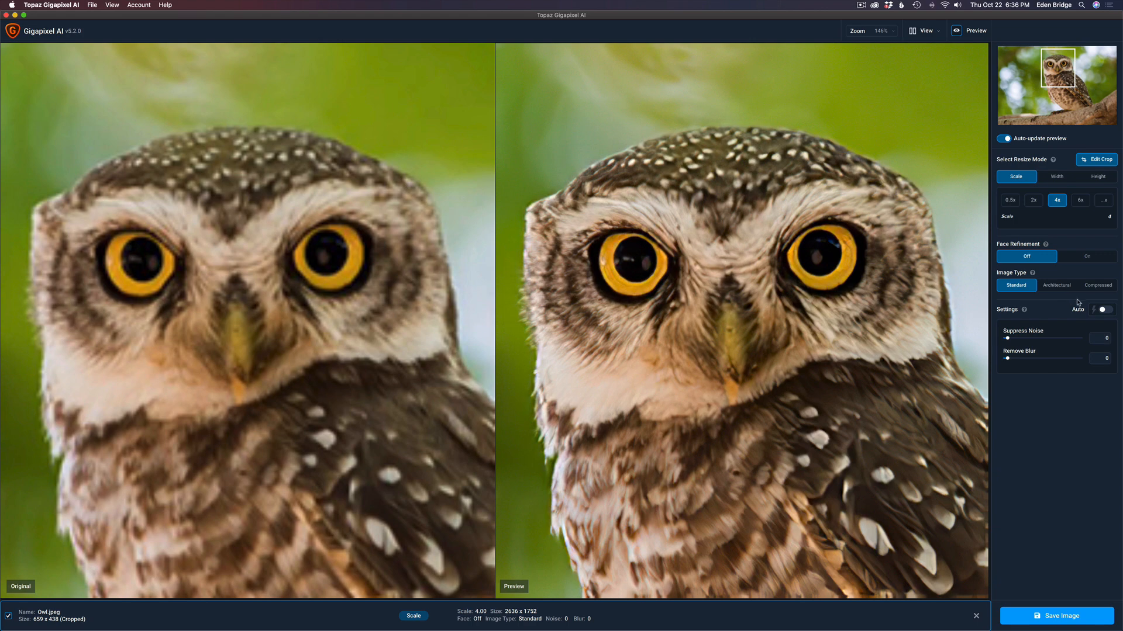
Enable Auto settings, giving Suppress Noise 20 and Remove Blur 60
click(1103, 310)
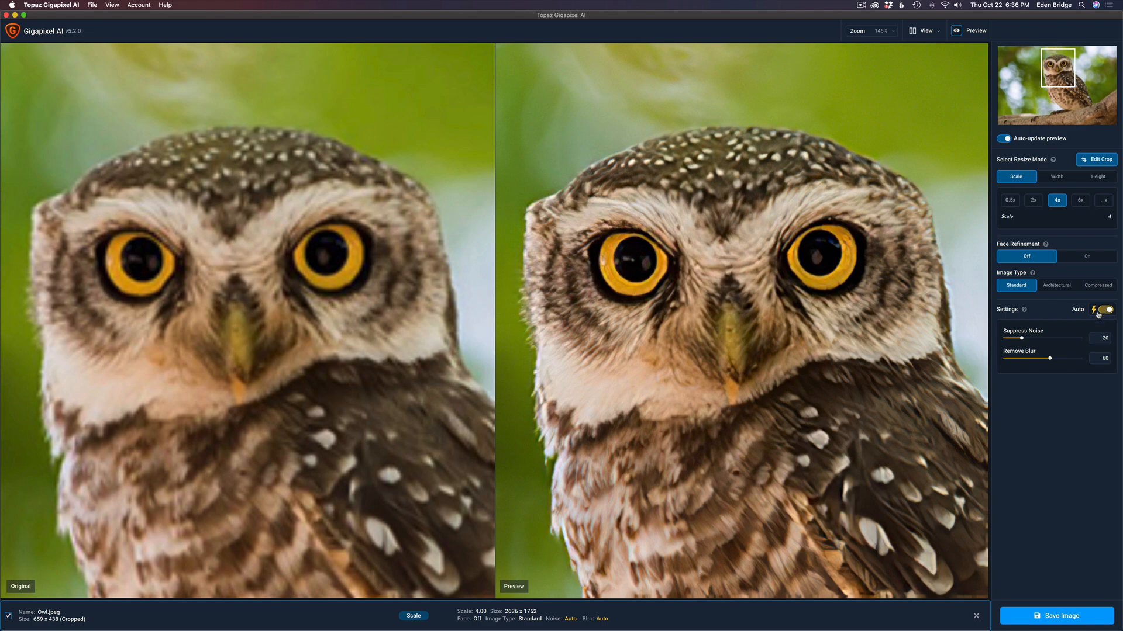
mouse_move(1020, 341)
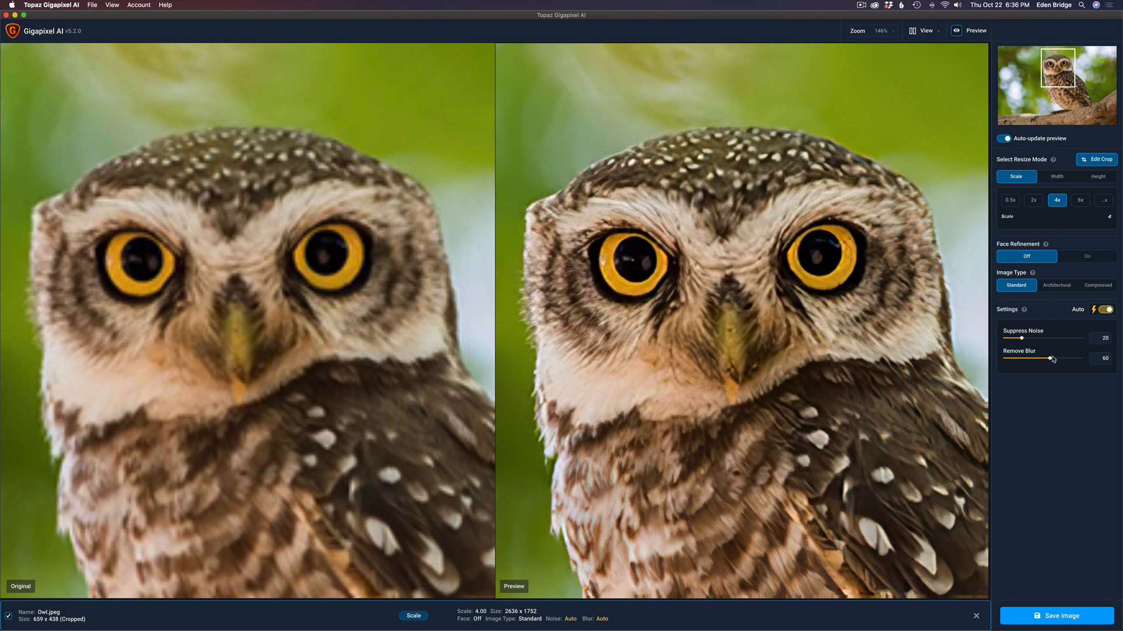
mouse_move(1029, 342)
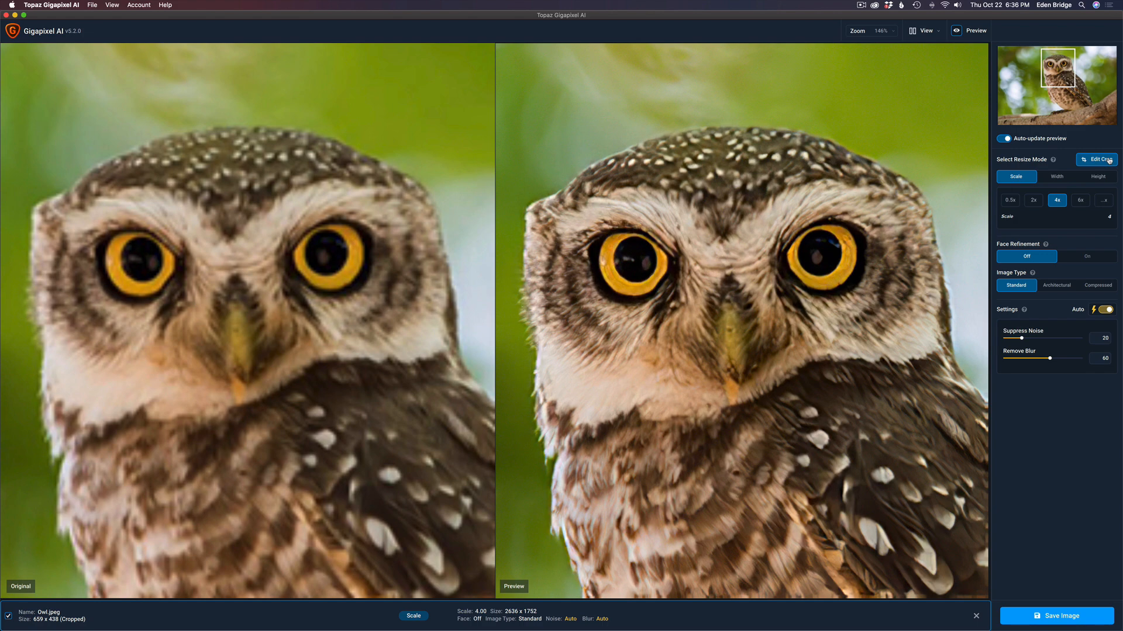
mouse_move(1049, 302)
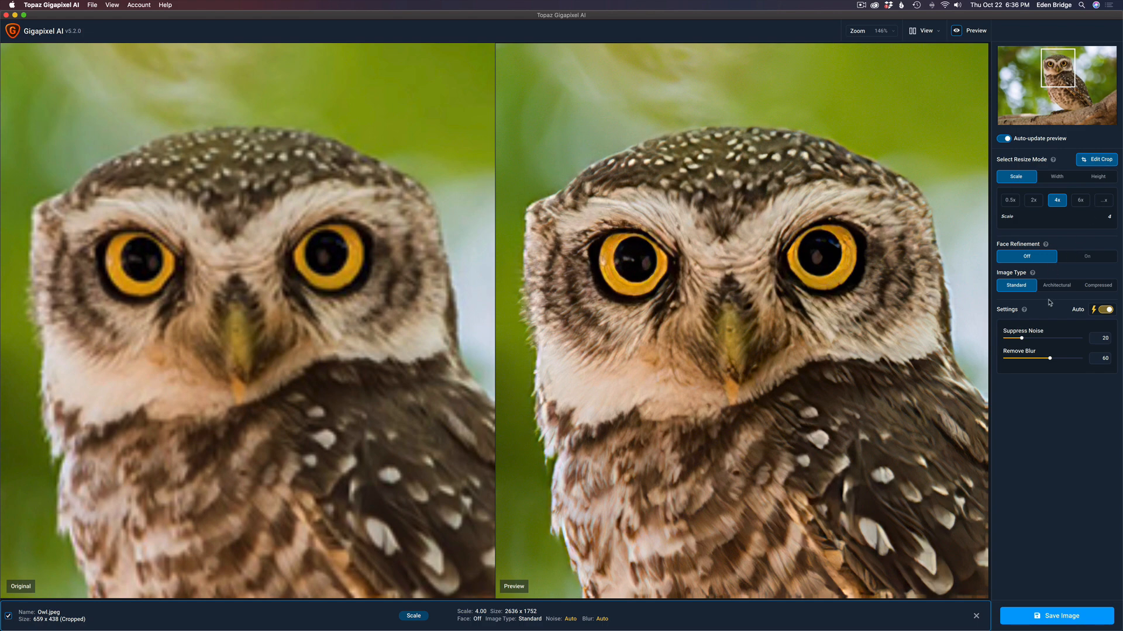
mouse_move(1096, 287)
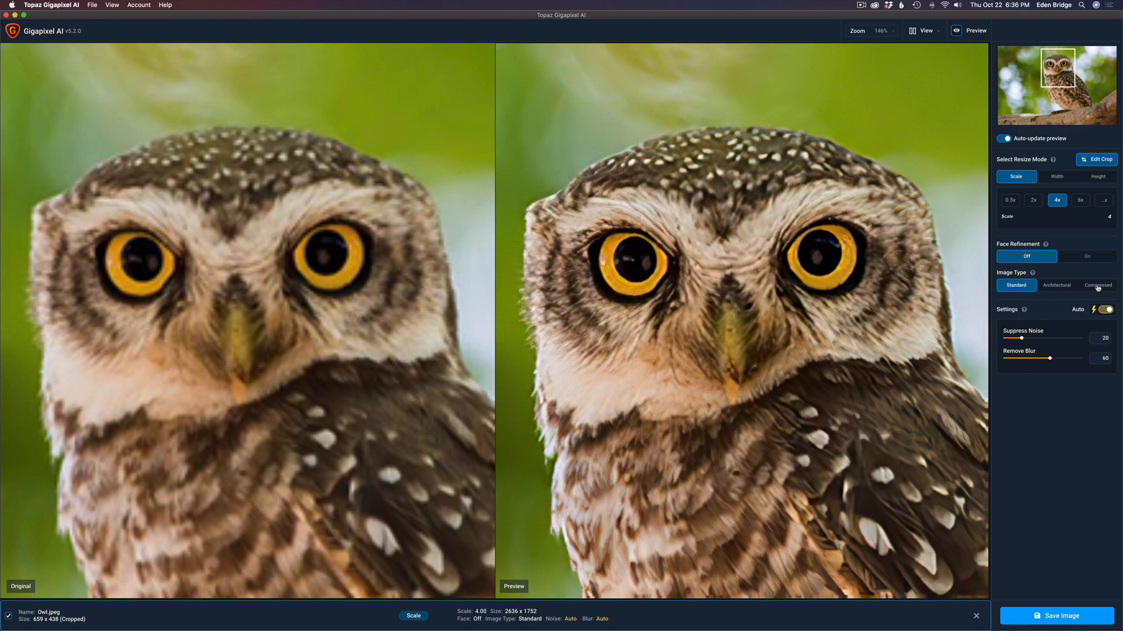
mouse_move(1086, 315)
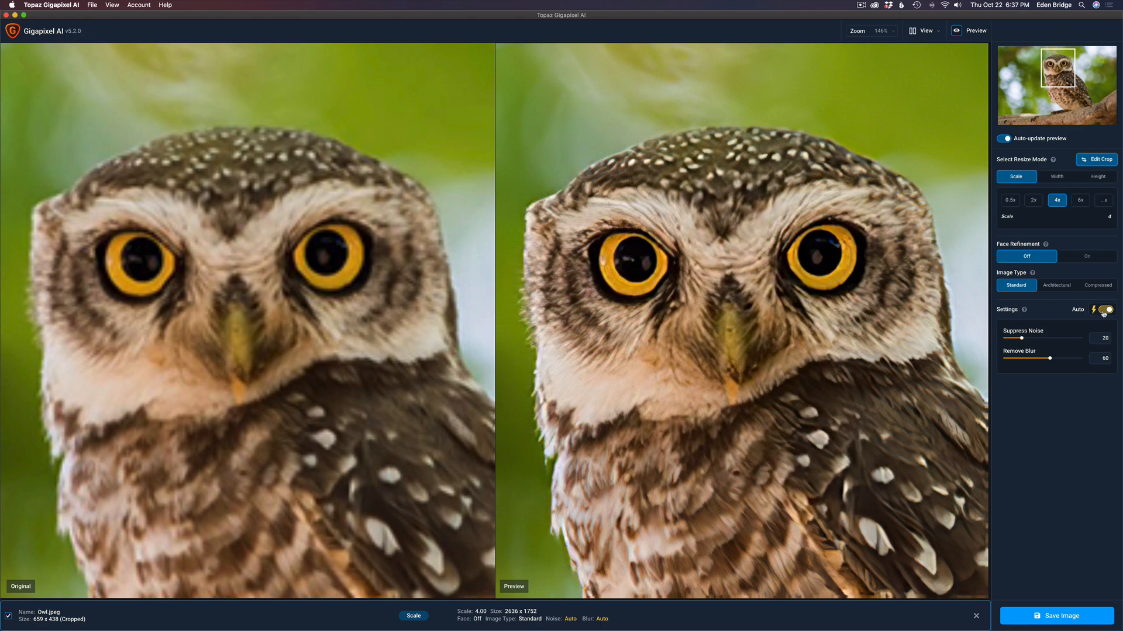
mouse_move(1042, 347)
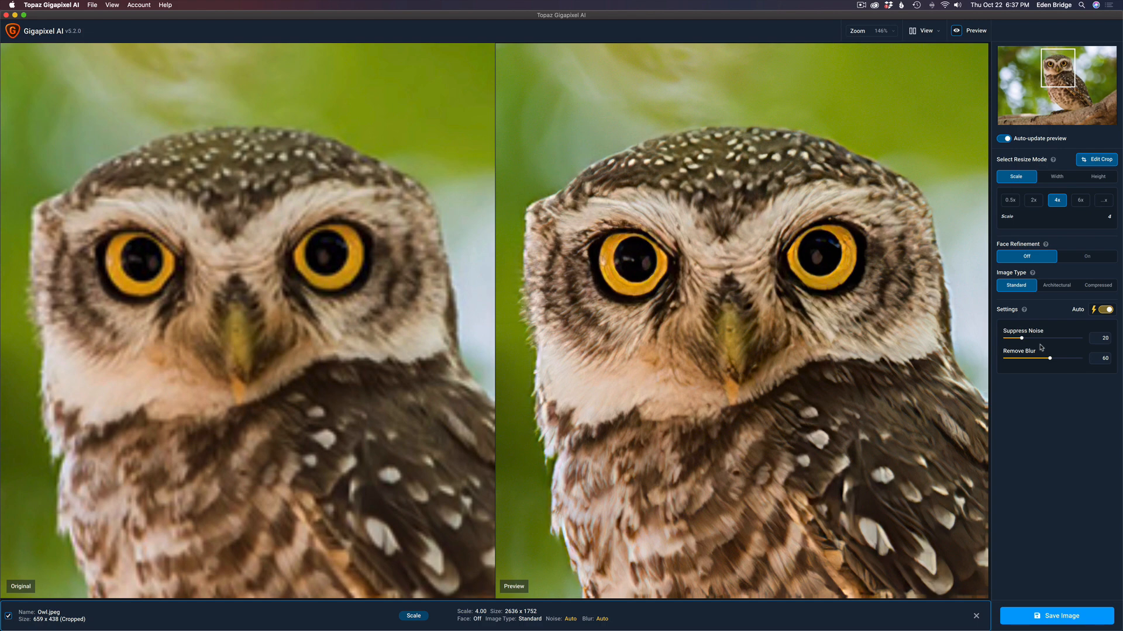
mouse_move(1046, 348)
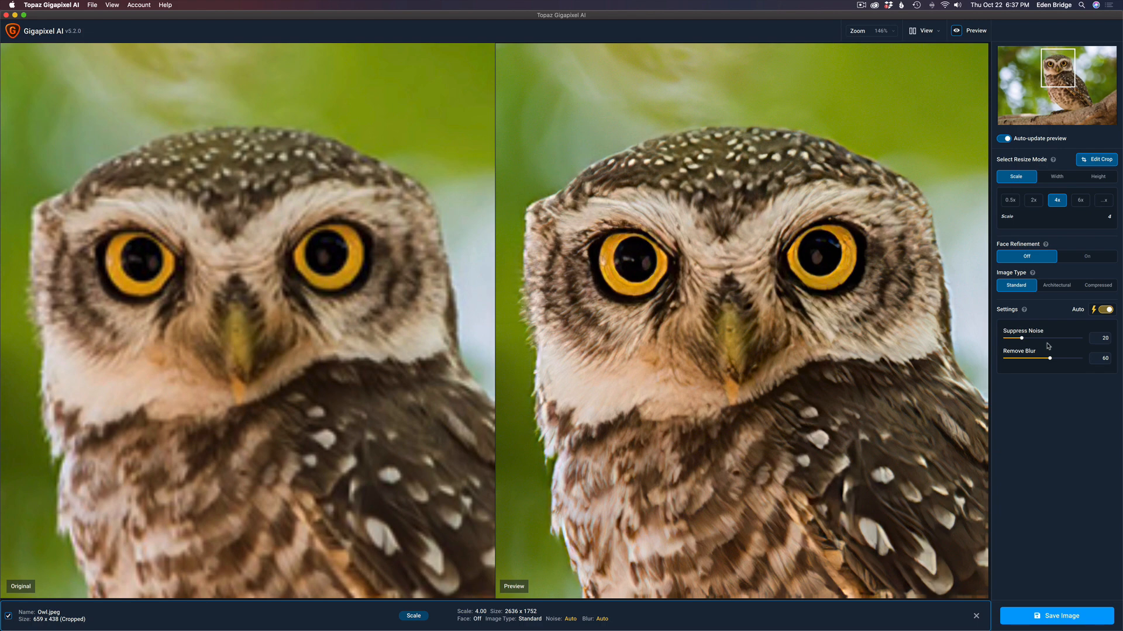
mouse_move(1047, 347)
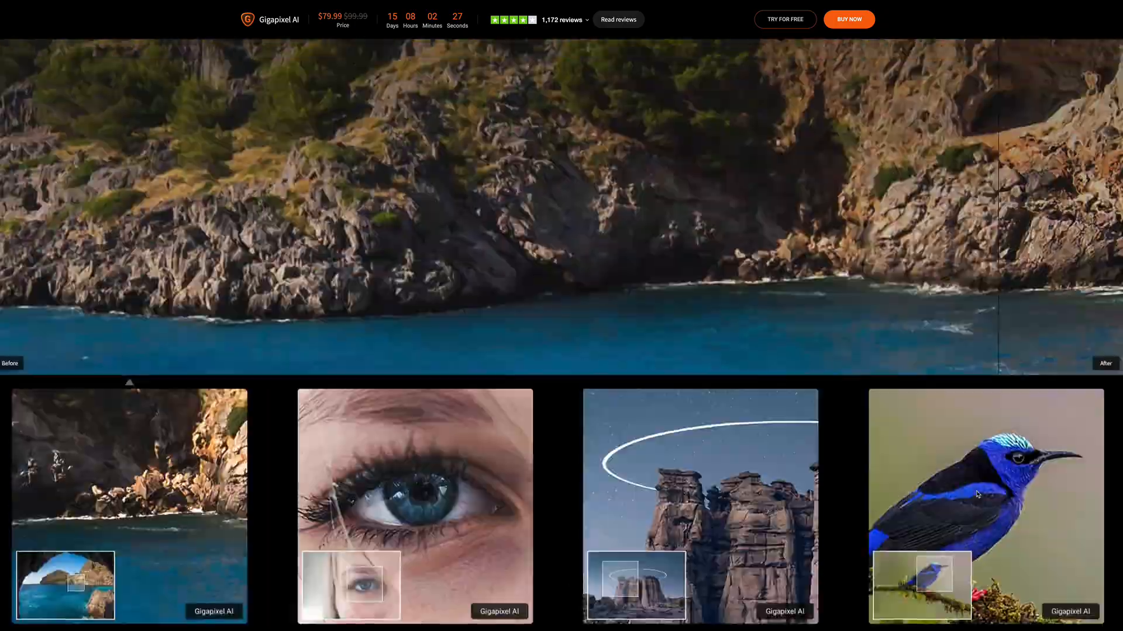
Scroll back to the page top and open the Account dropdown
scroll(up, 3)
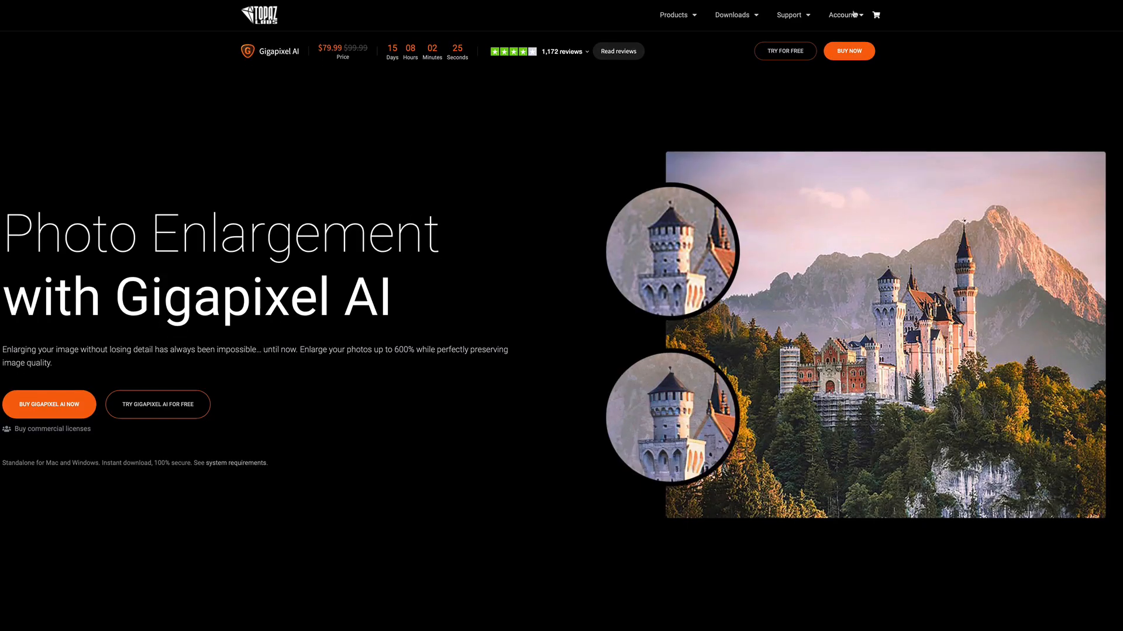
click(842, 14)
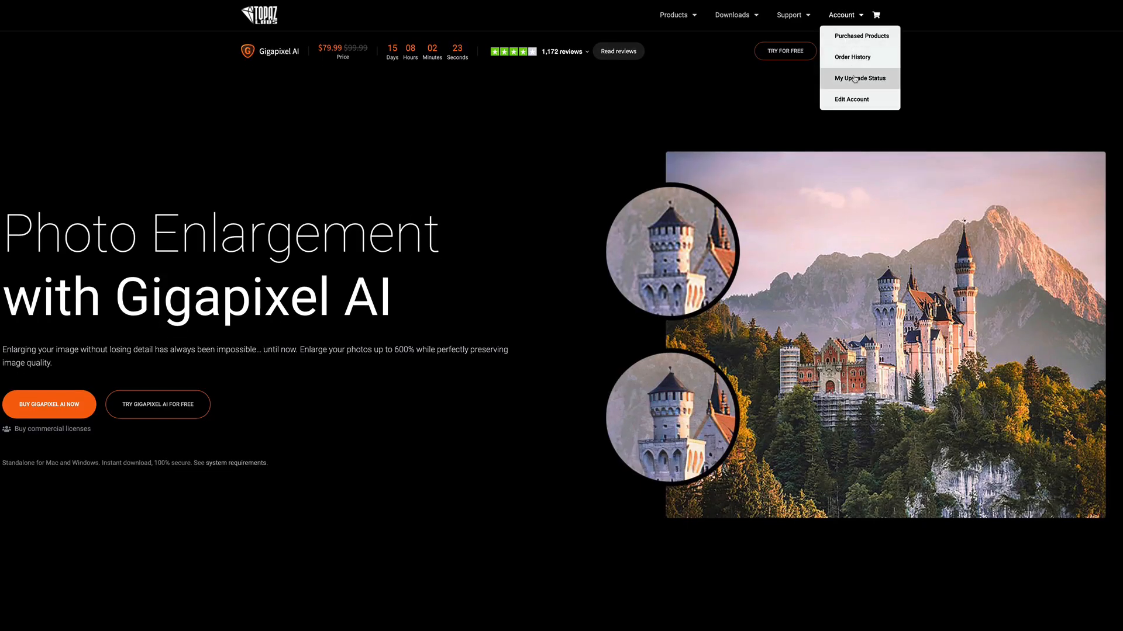